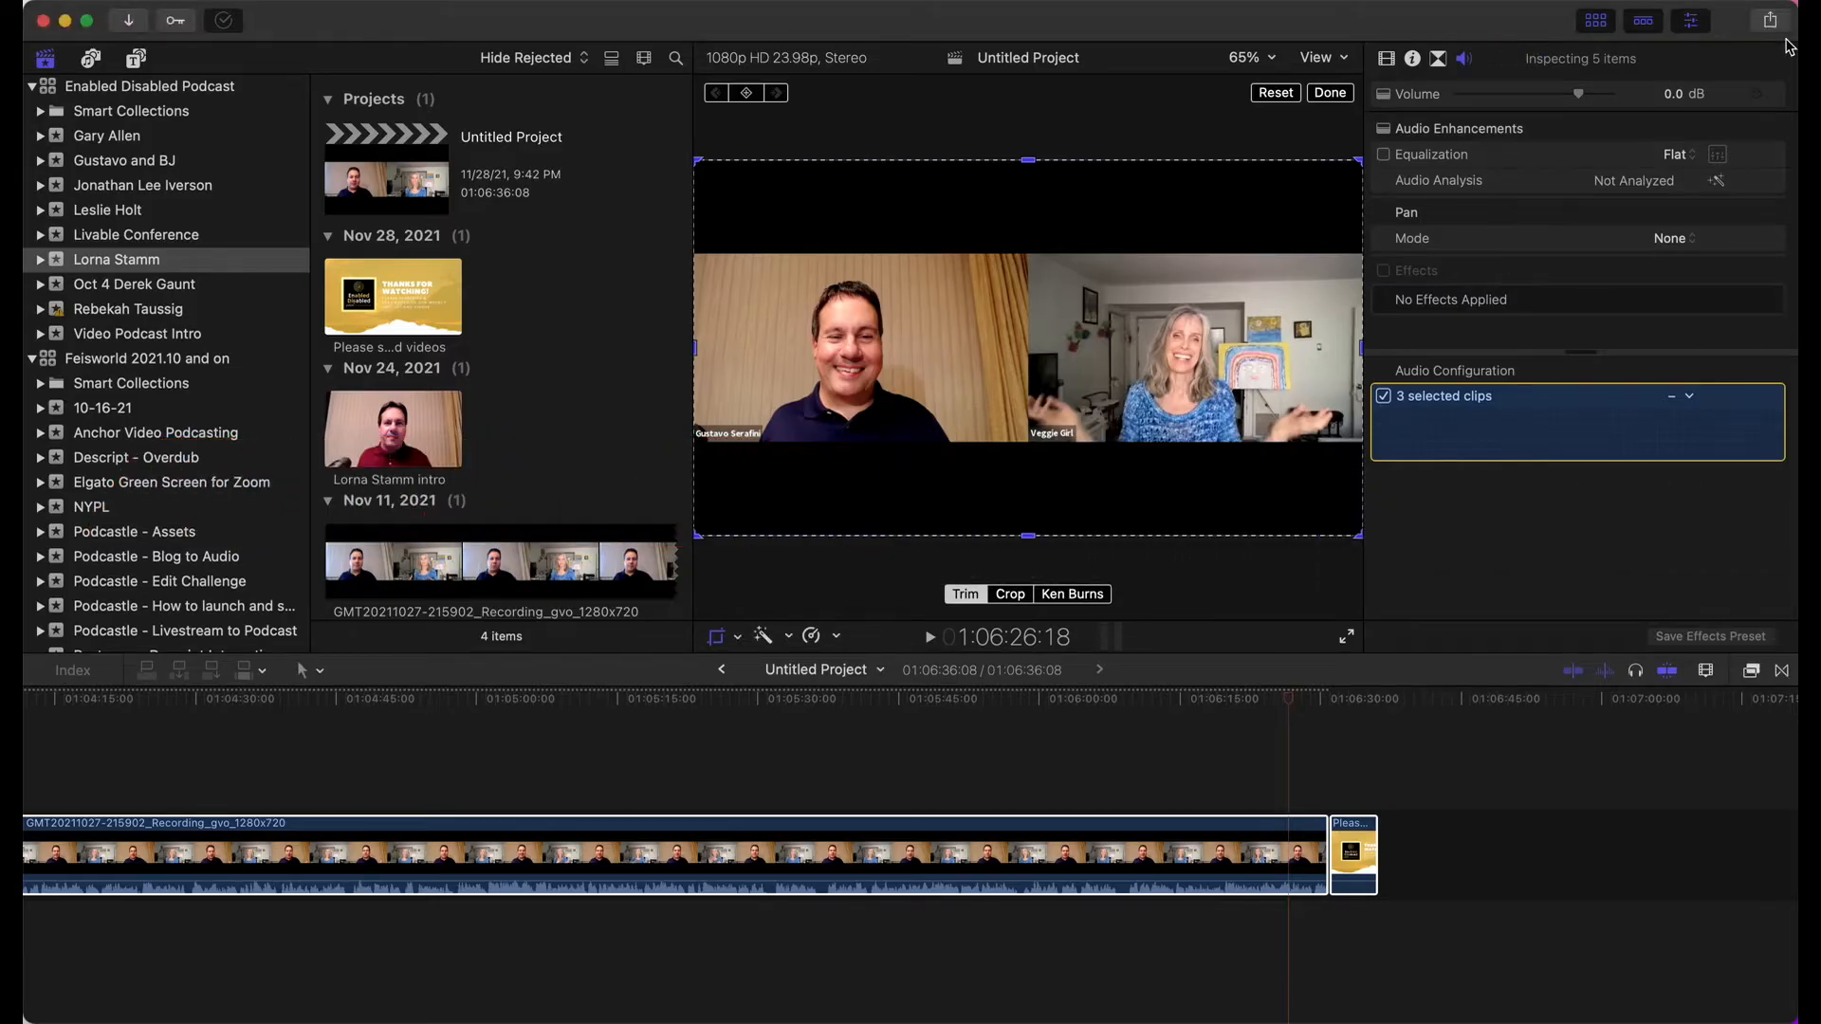
Step: Bring up the Share destinations list from the toolbar
{"action": "left_click", "coordinate": [1770, 19]}
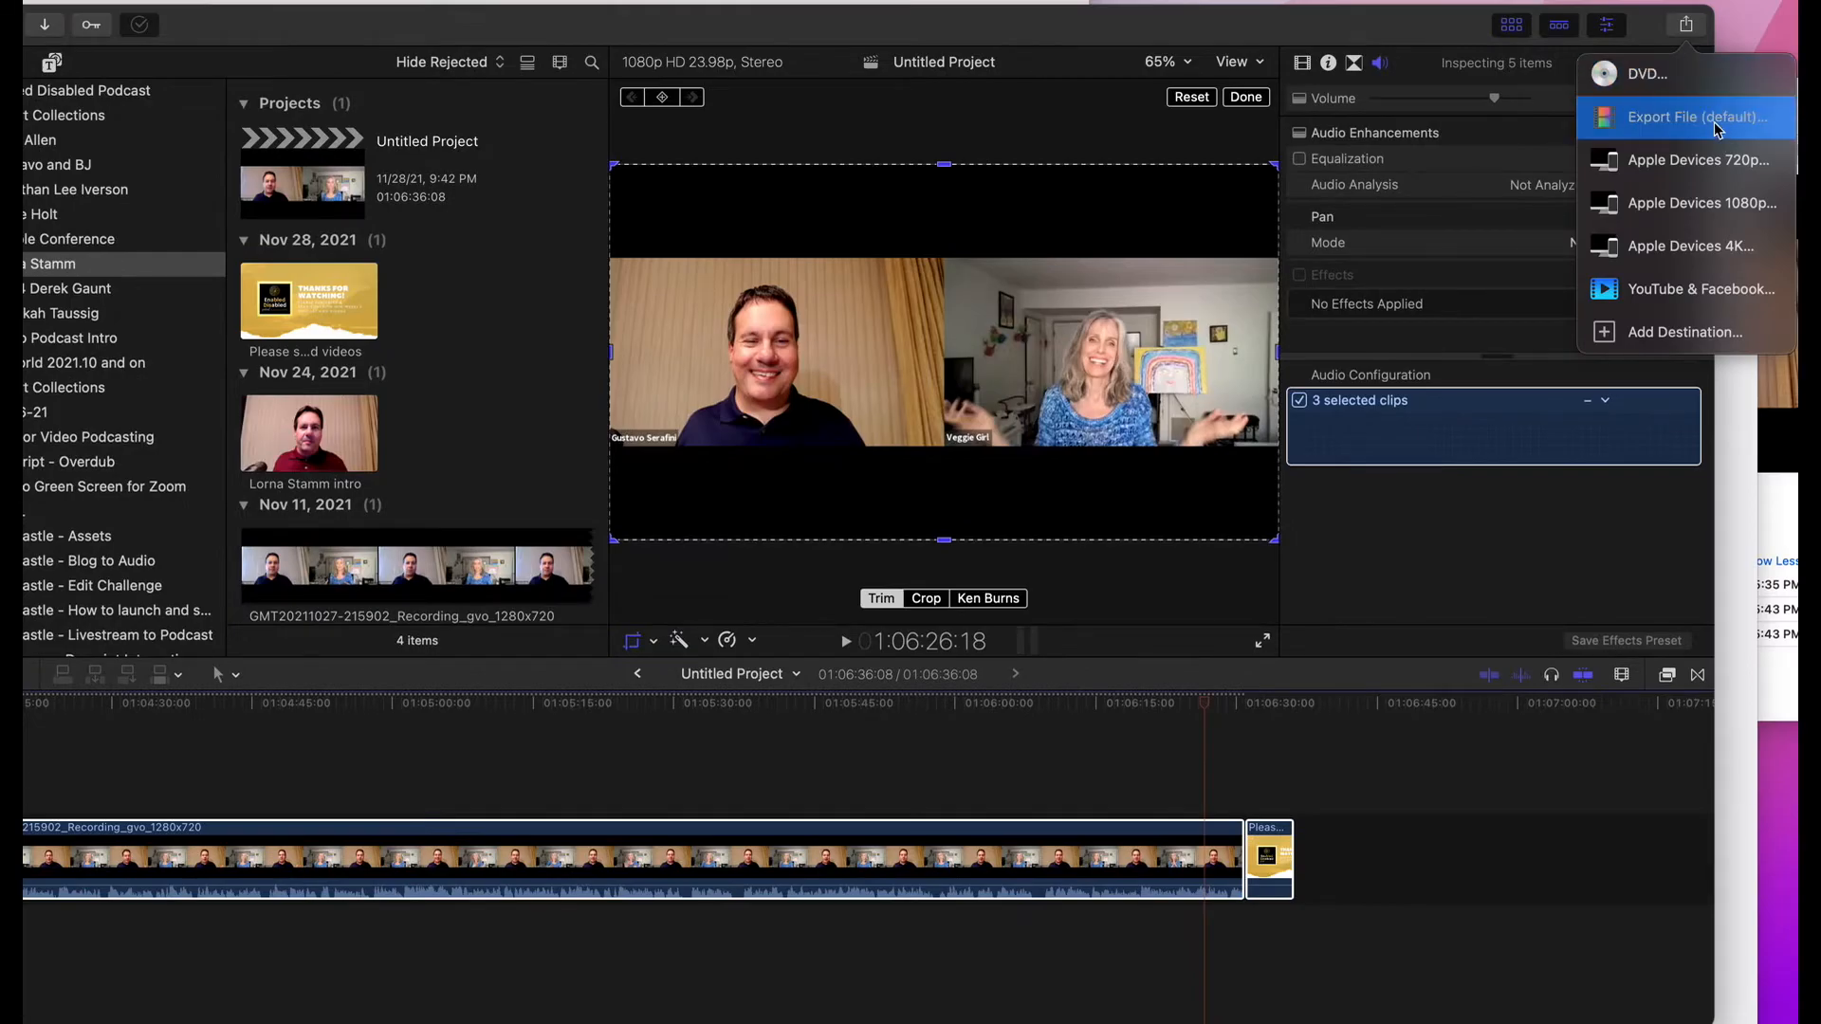
{"action": "mouse_move", "coordinate": [1701, 288]}
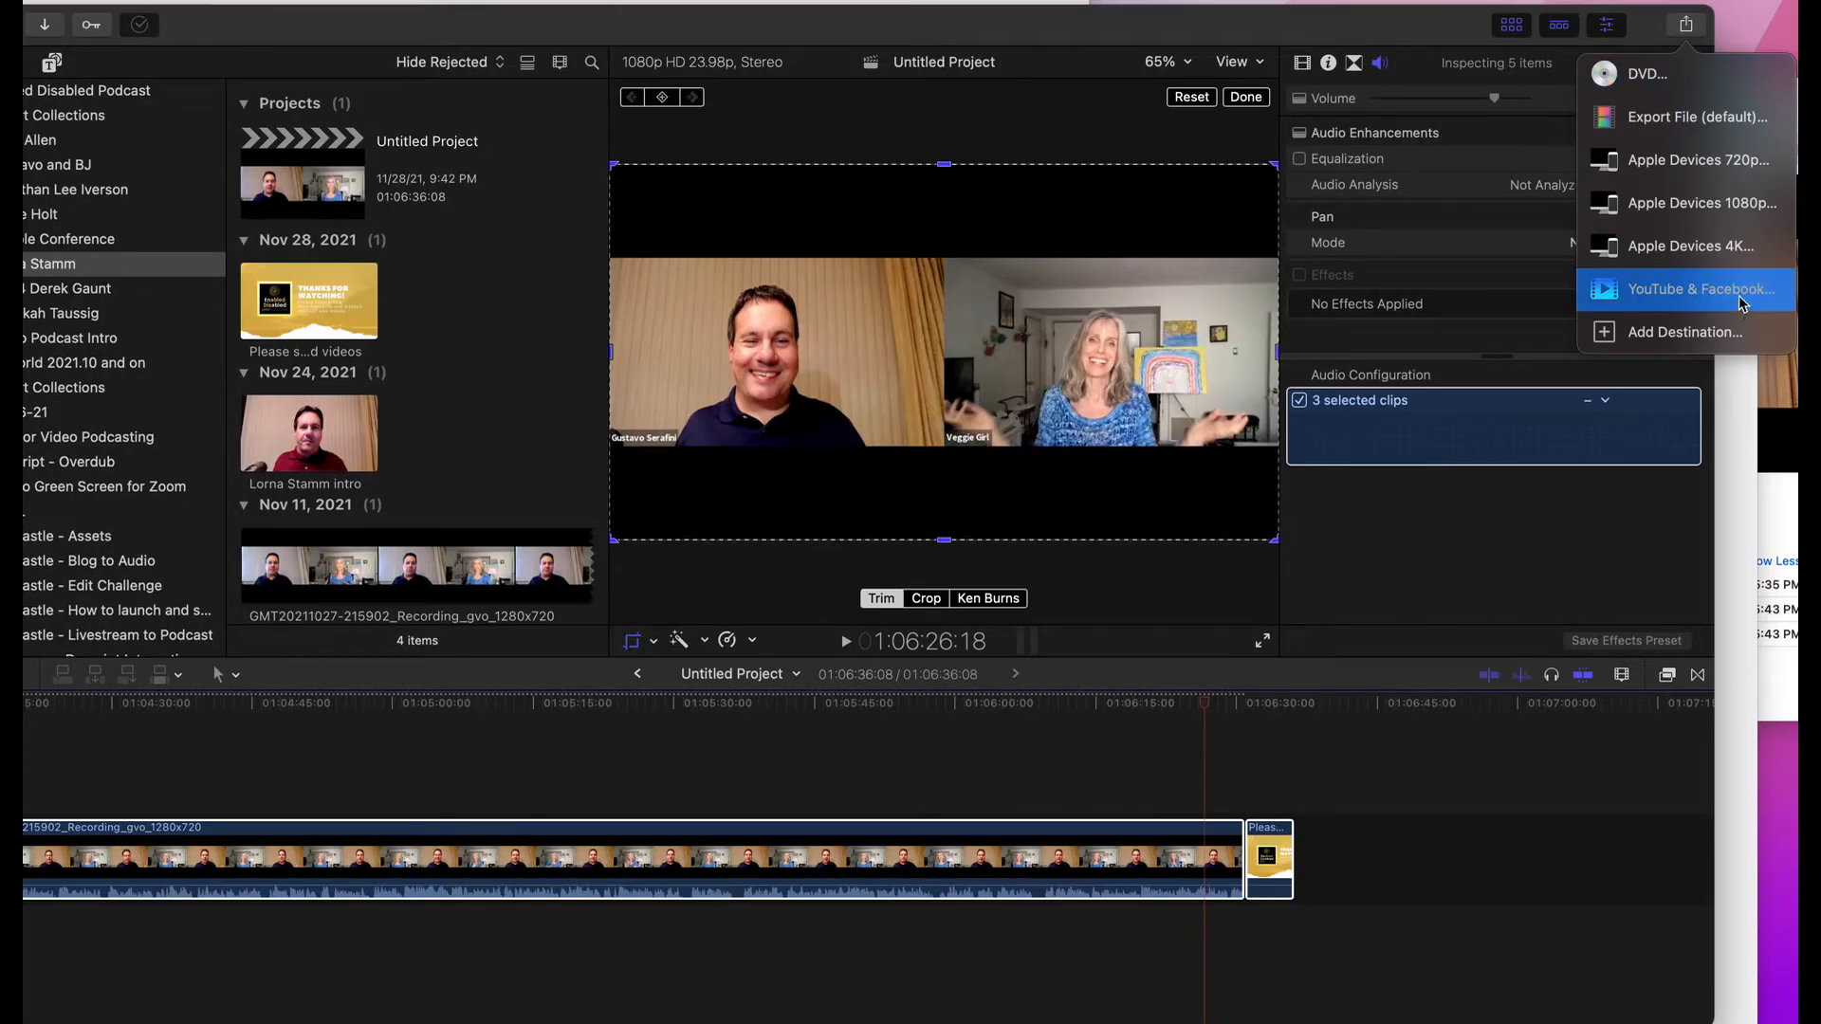
{"action": "mouse_move", "coordinate": [1696, 116]}
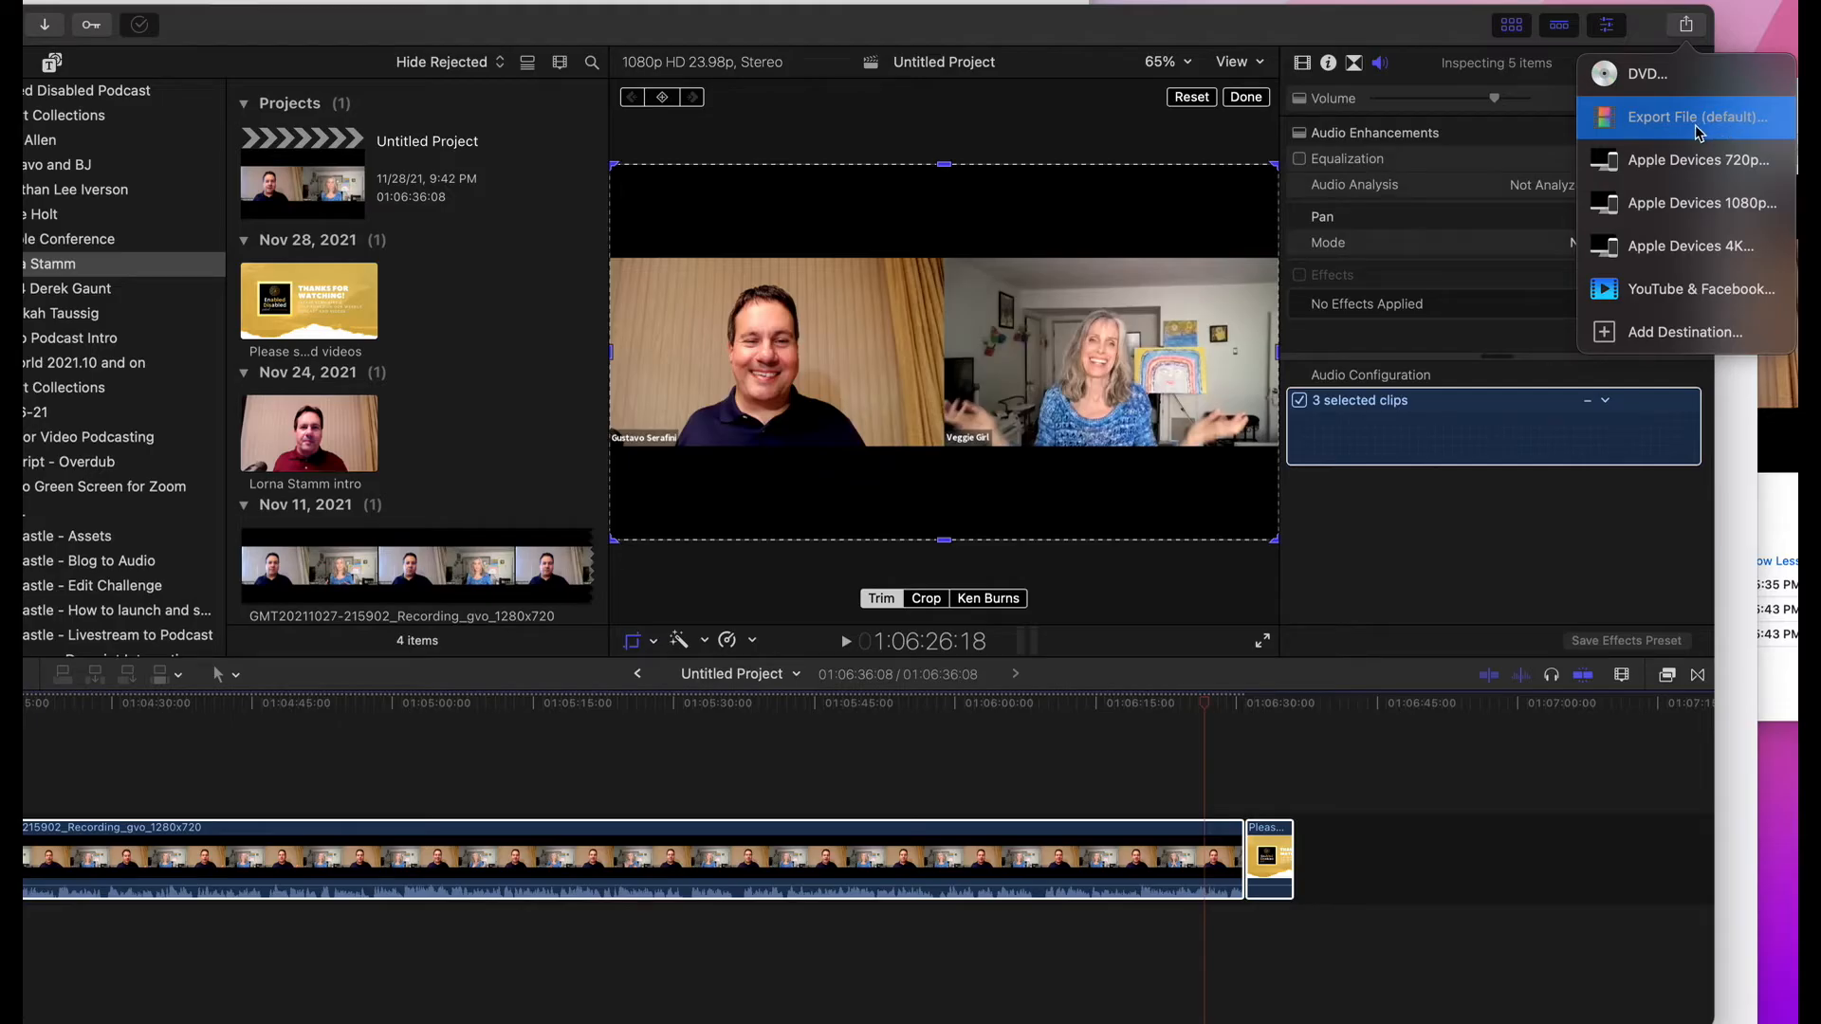
Step: Start an Export File for Untitled Project and view its Settings (ProRes 422, 1920×1080)
{"action": "left_click", "coordinate": [1695, 116]}
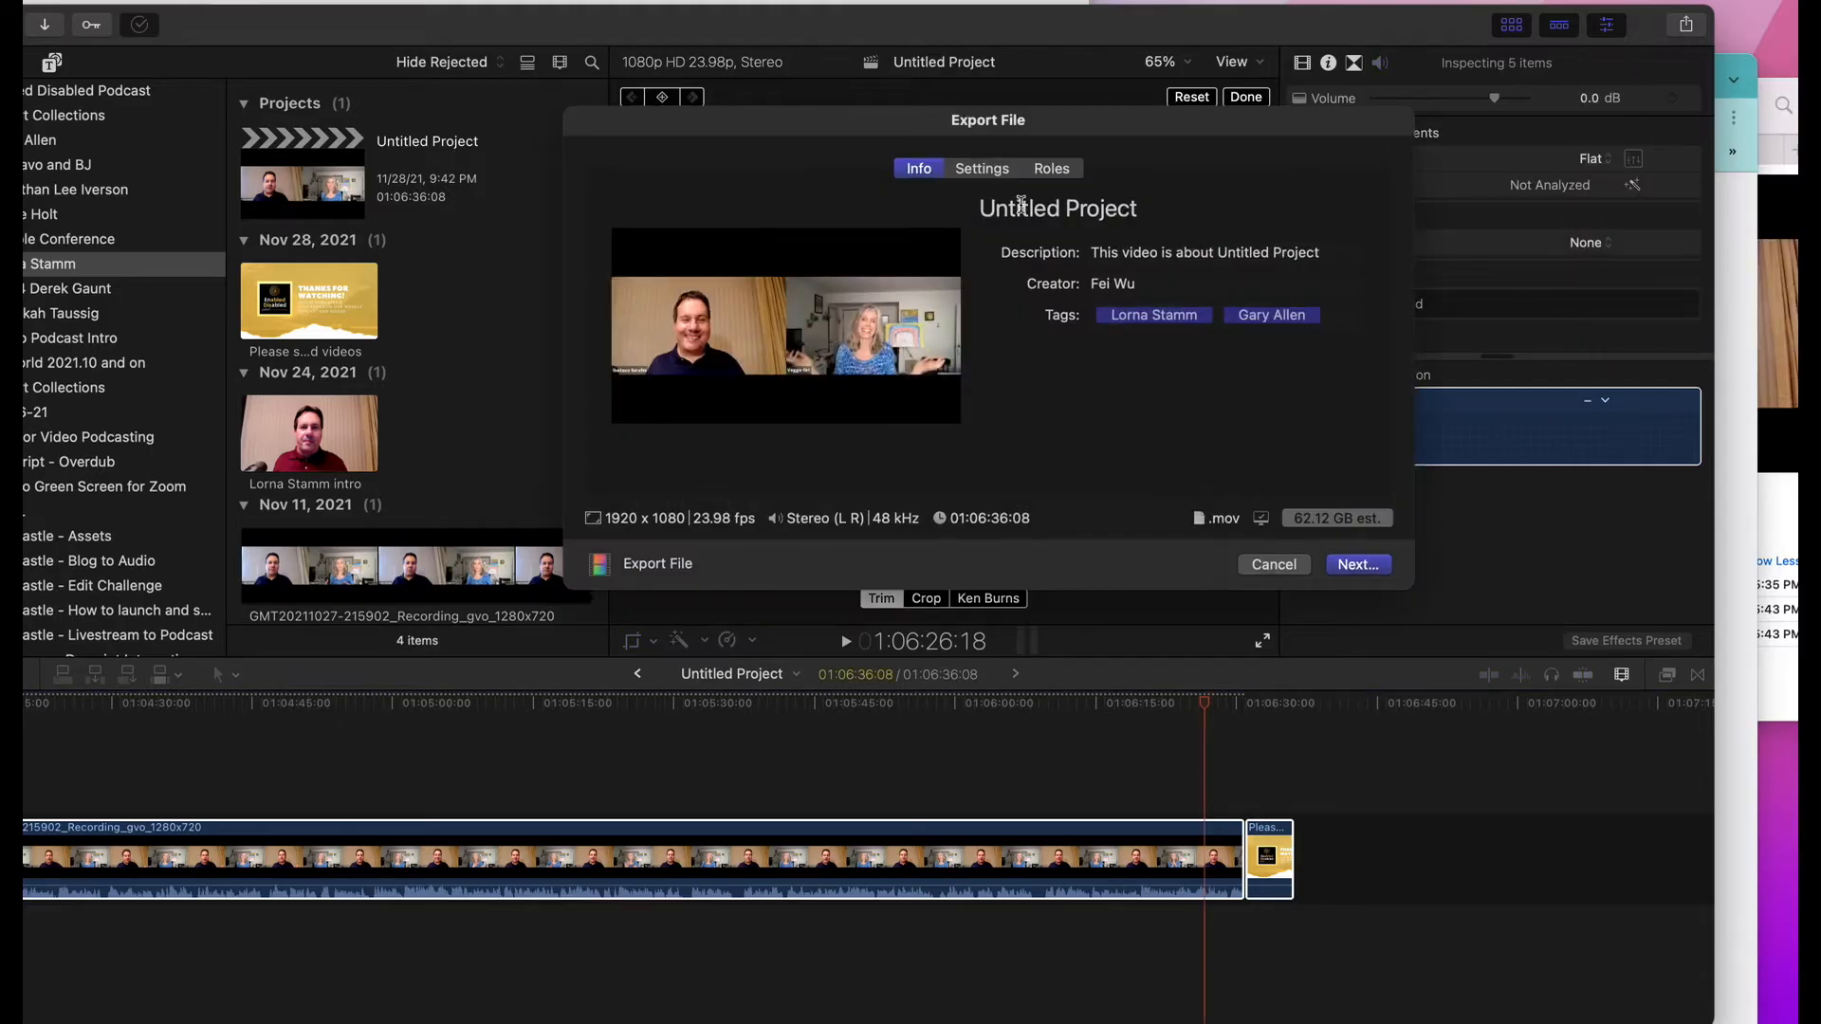
{"action": "left_click", "coordinate": [981, 169]}
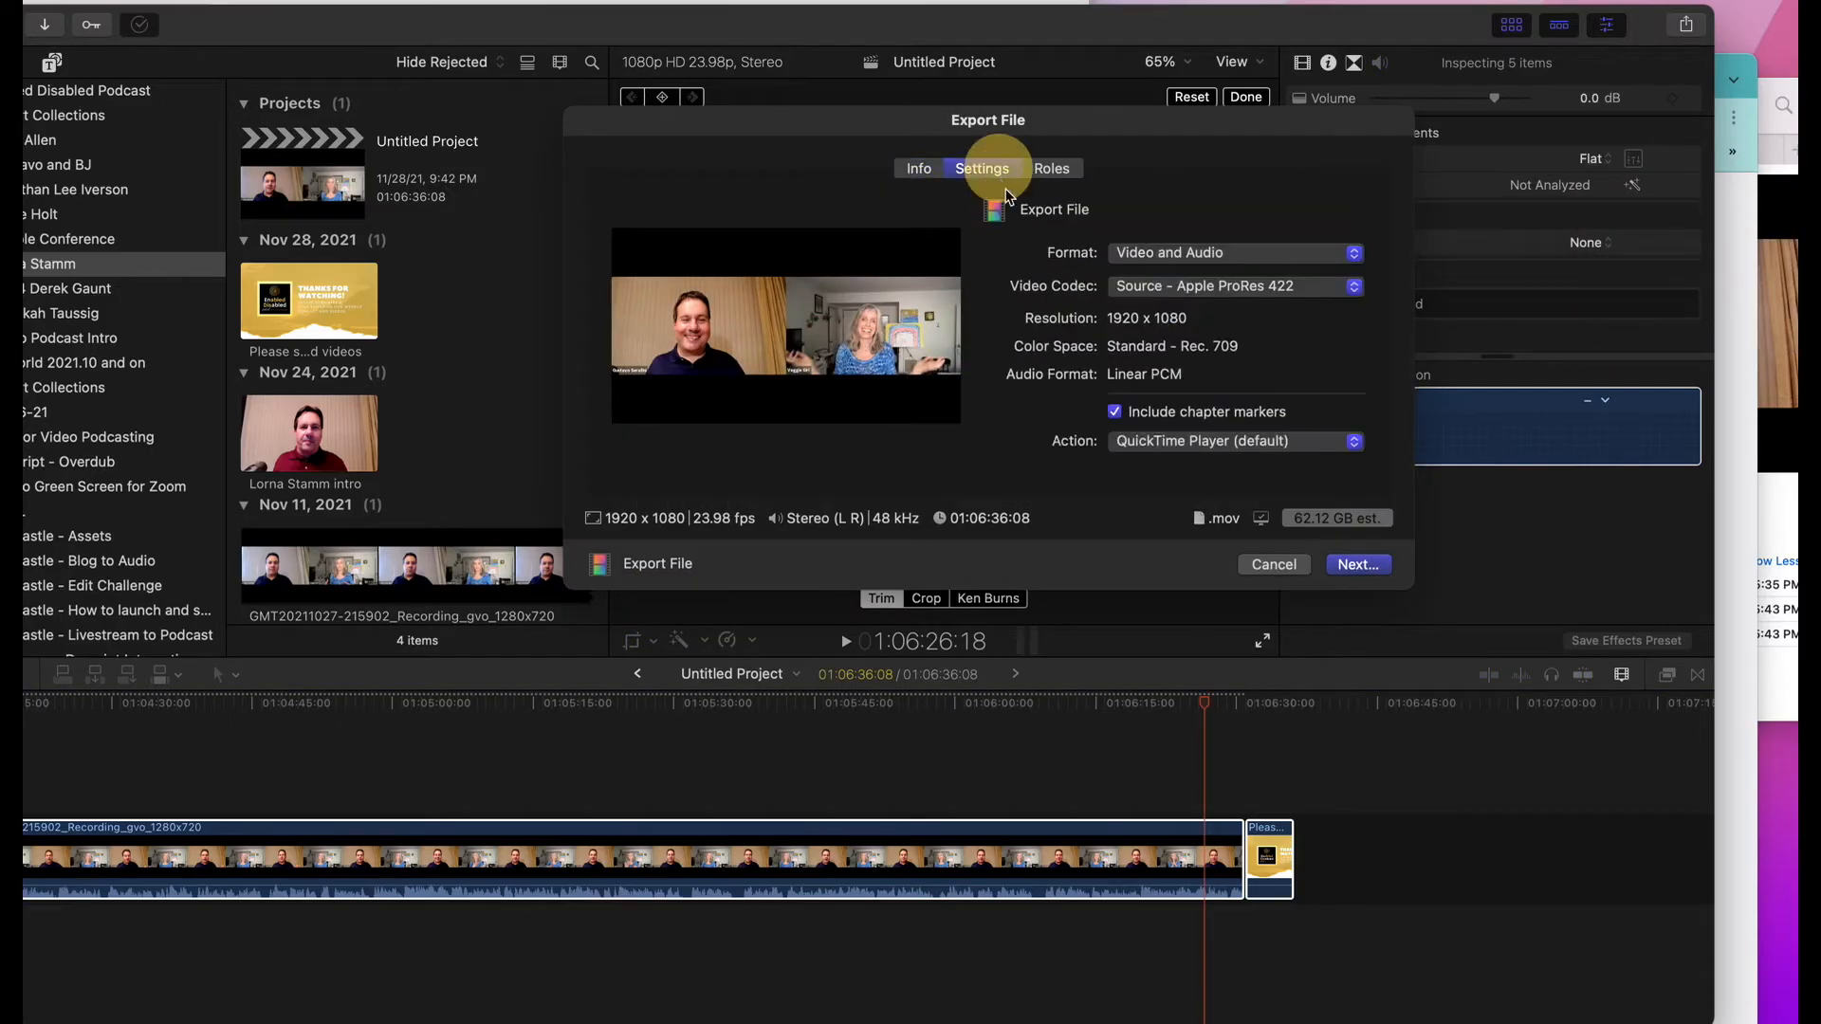
{"action": "mouse_move", "coordinate": [1257, 373]}
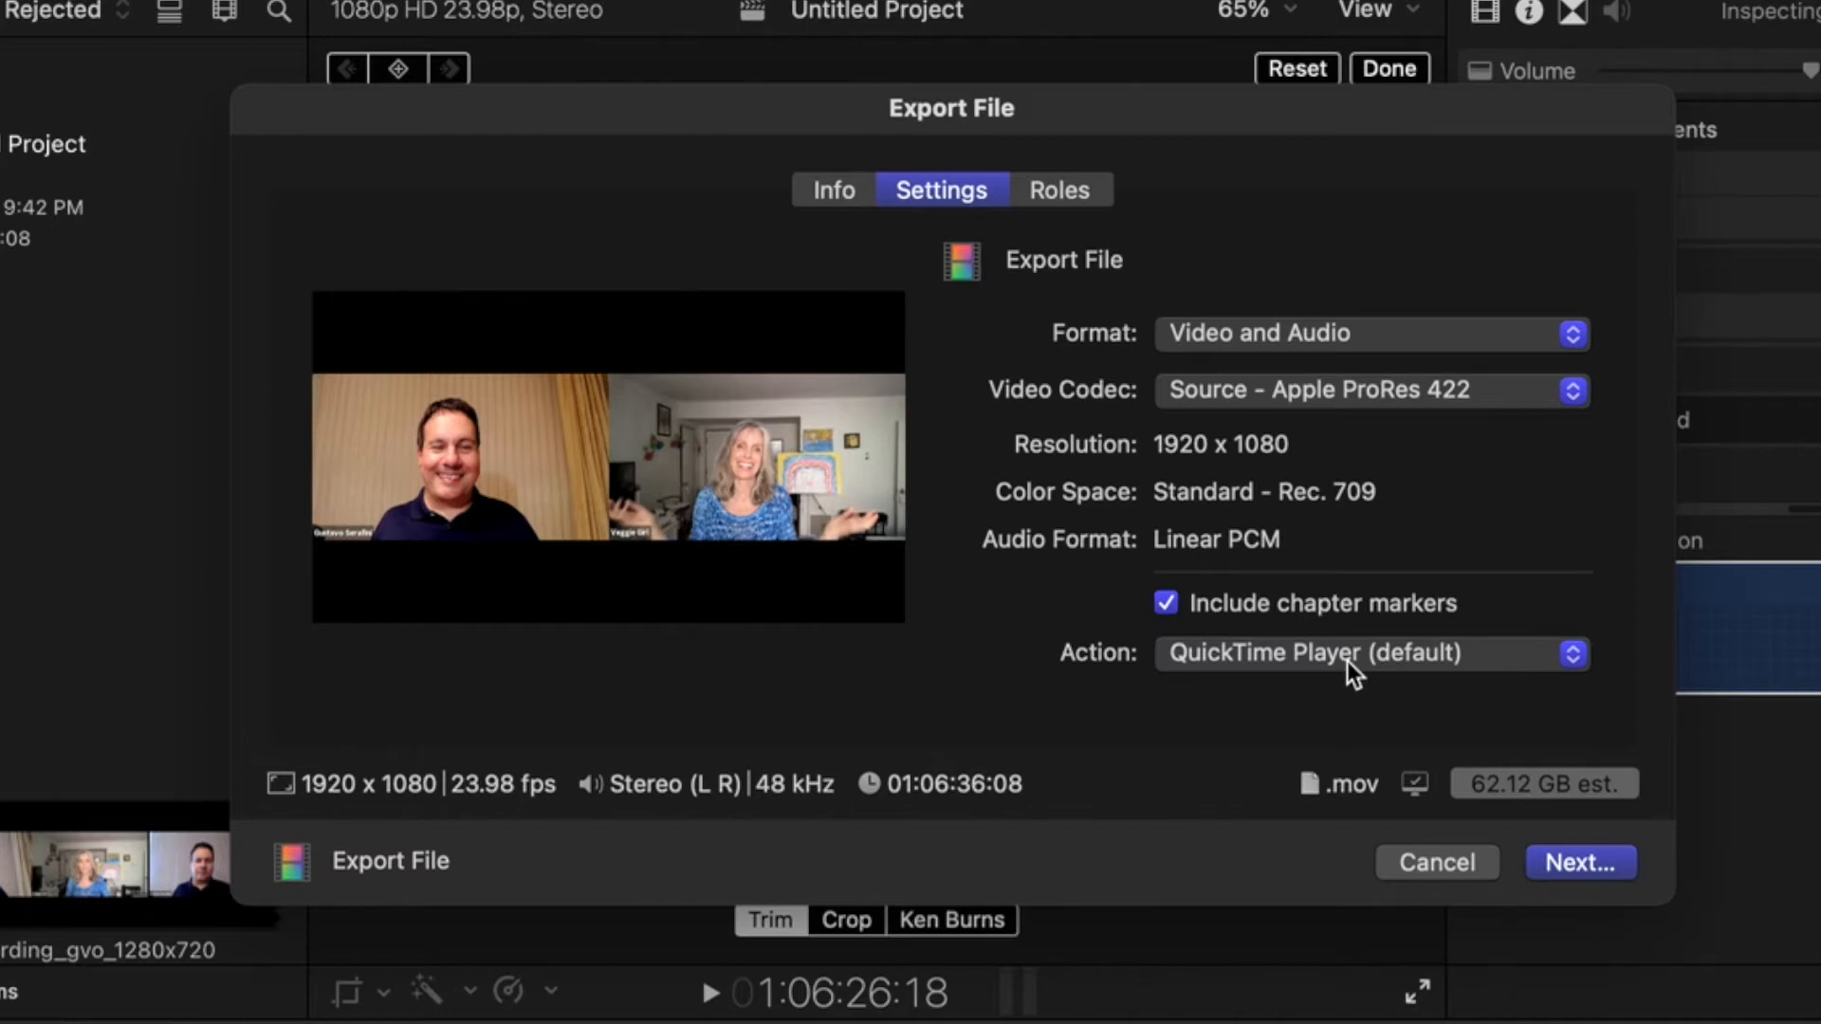
Step: Choose the Computer format (H.264 MP4, 1920×1080) and keep QuickTime Player as the after-export action
{"action": "left_click", "coordinate": [1369, 333]}
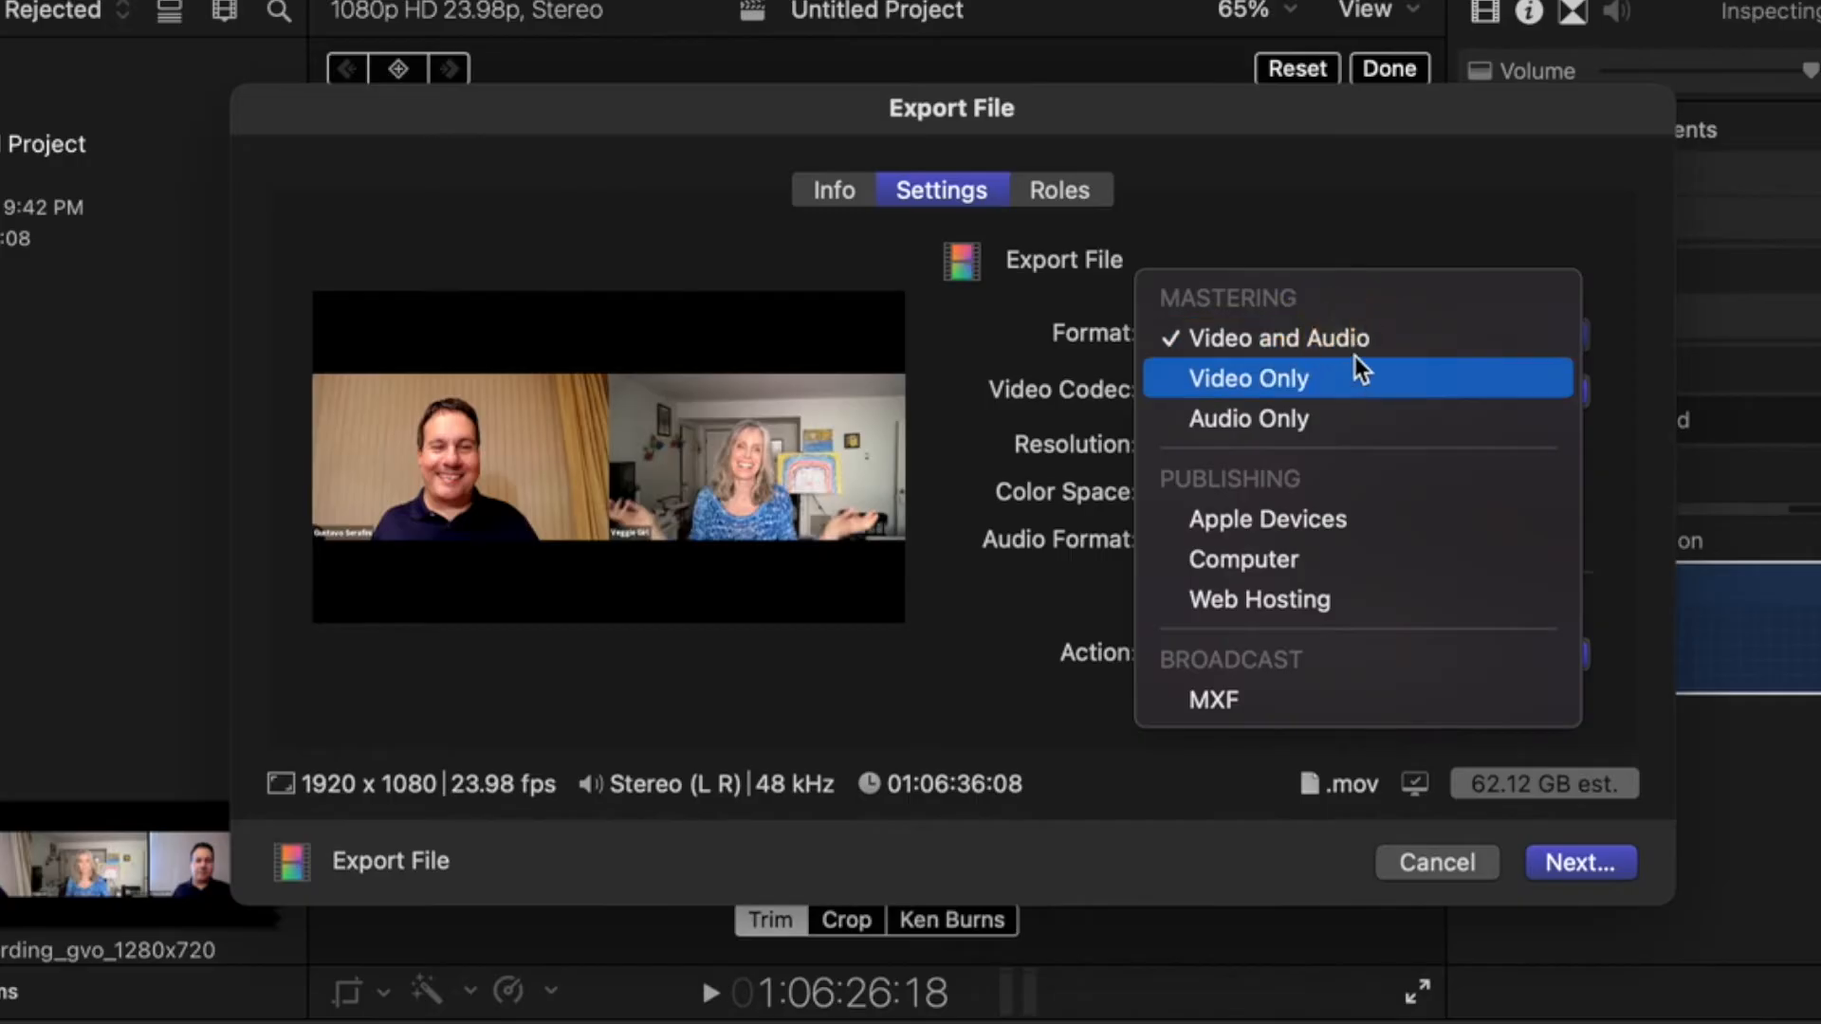
{"action": "mouse_move", "coordinate": [1409, 310]}
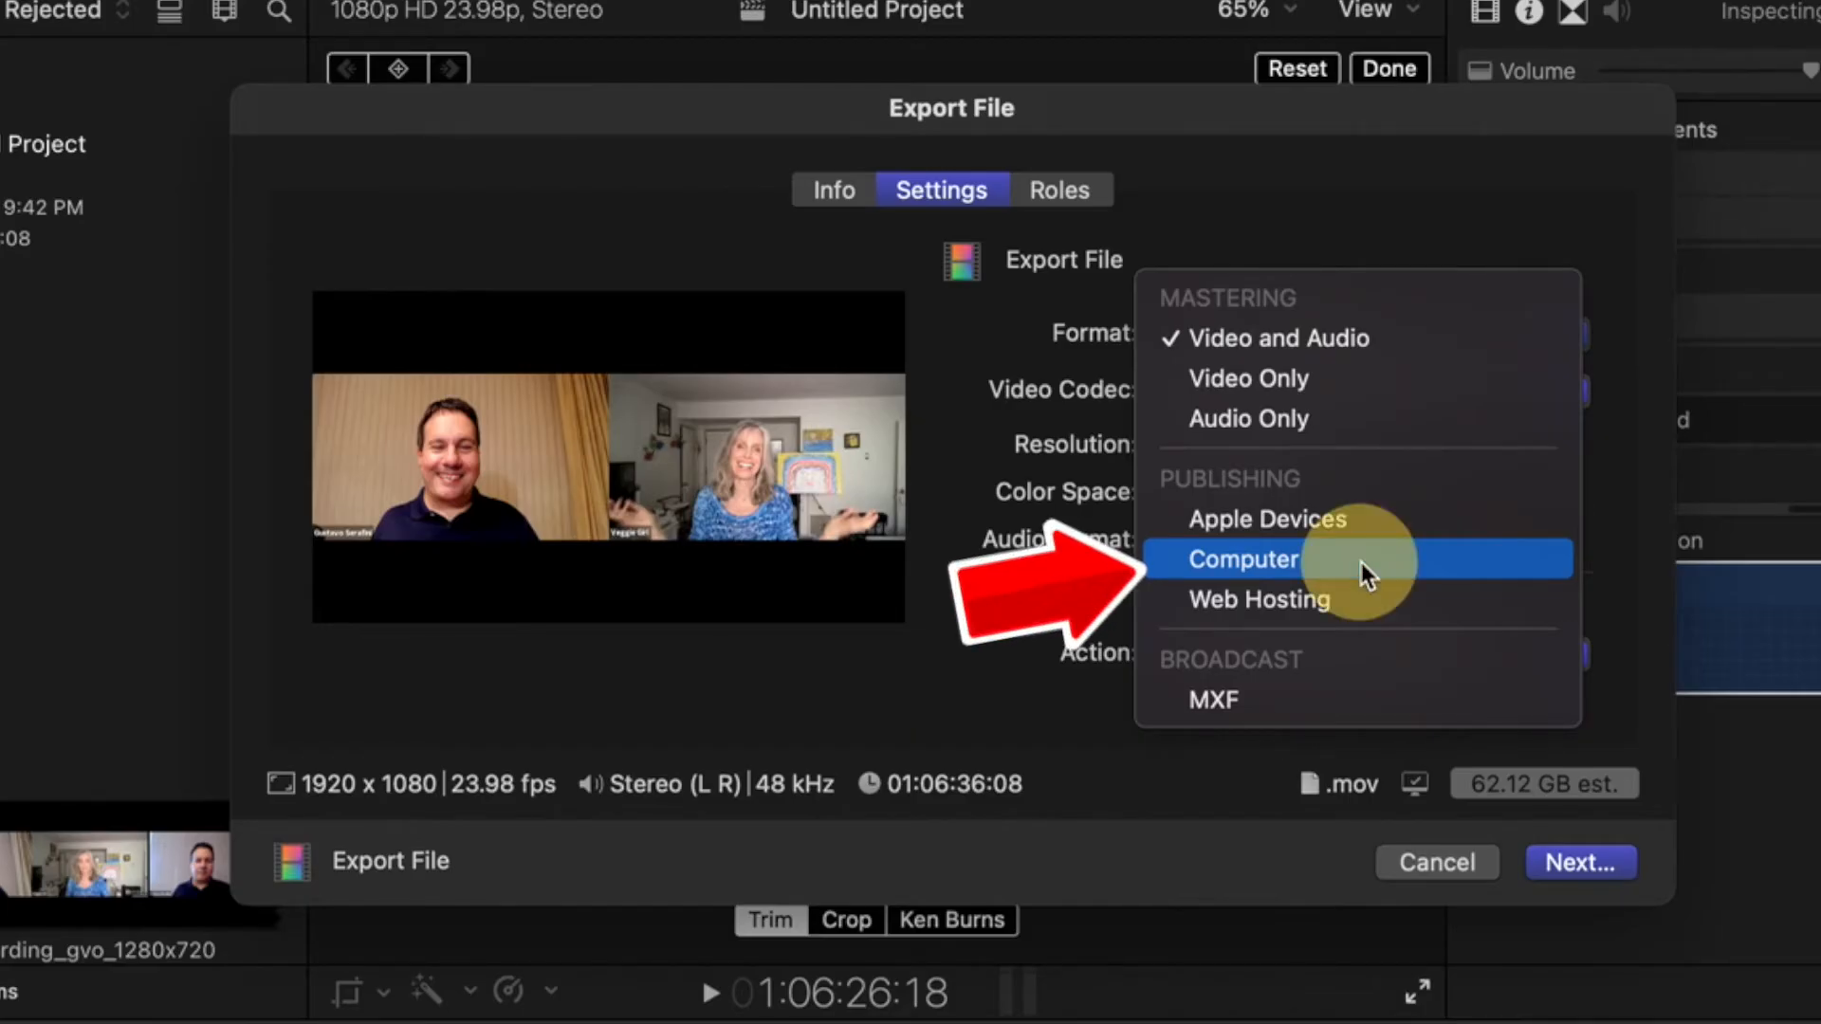
{"action": "left_click", "coordinate": [1241, 558]}
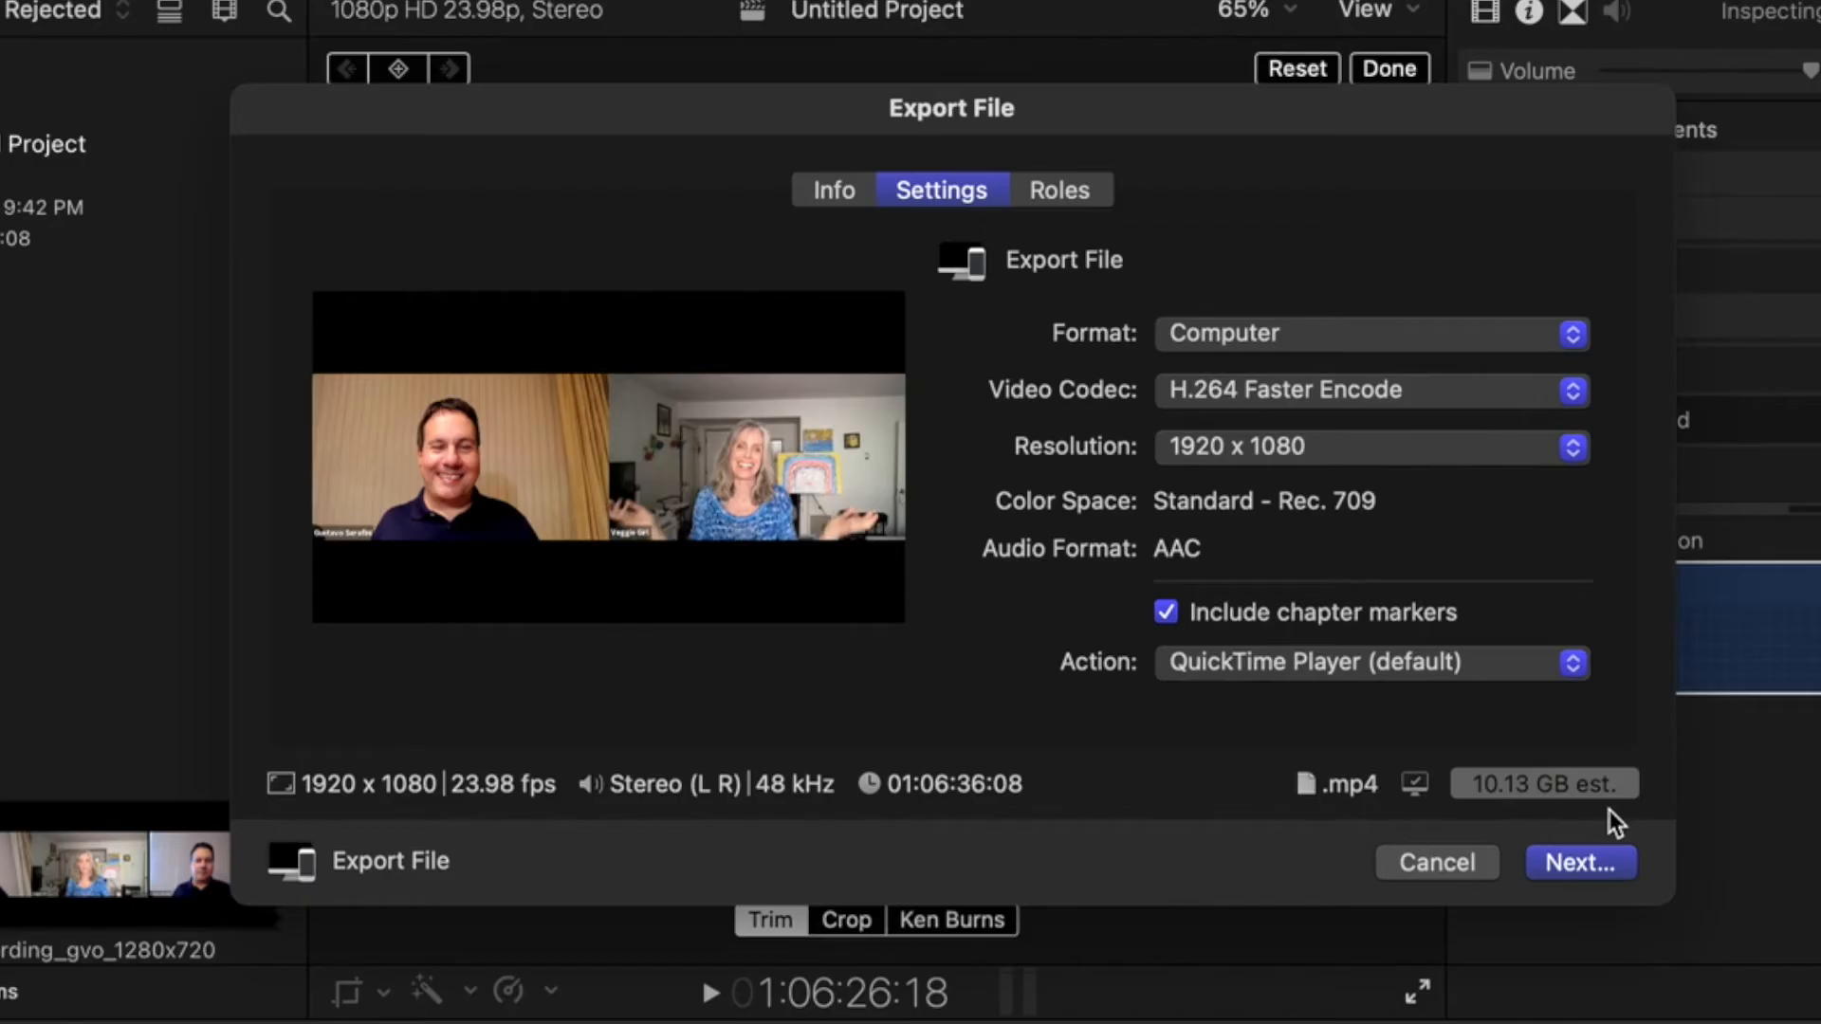
{"action": "mouse_move", "coordinate": [1531, 838]}
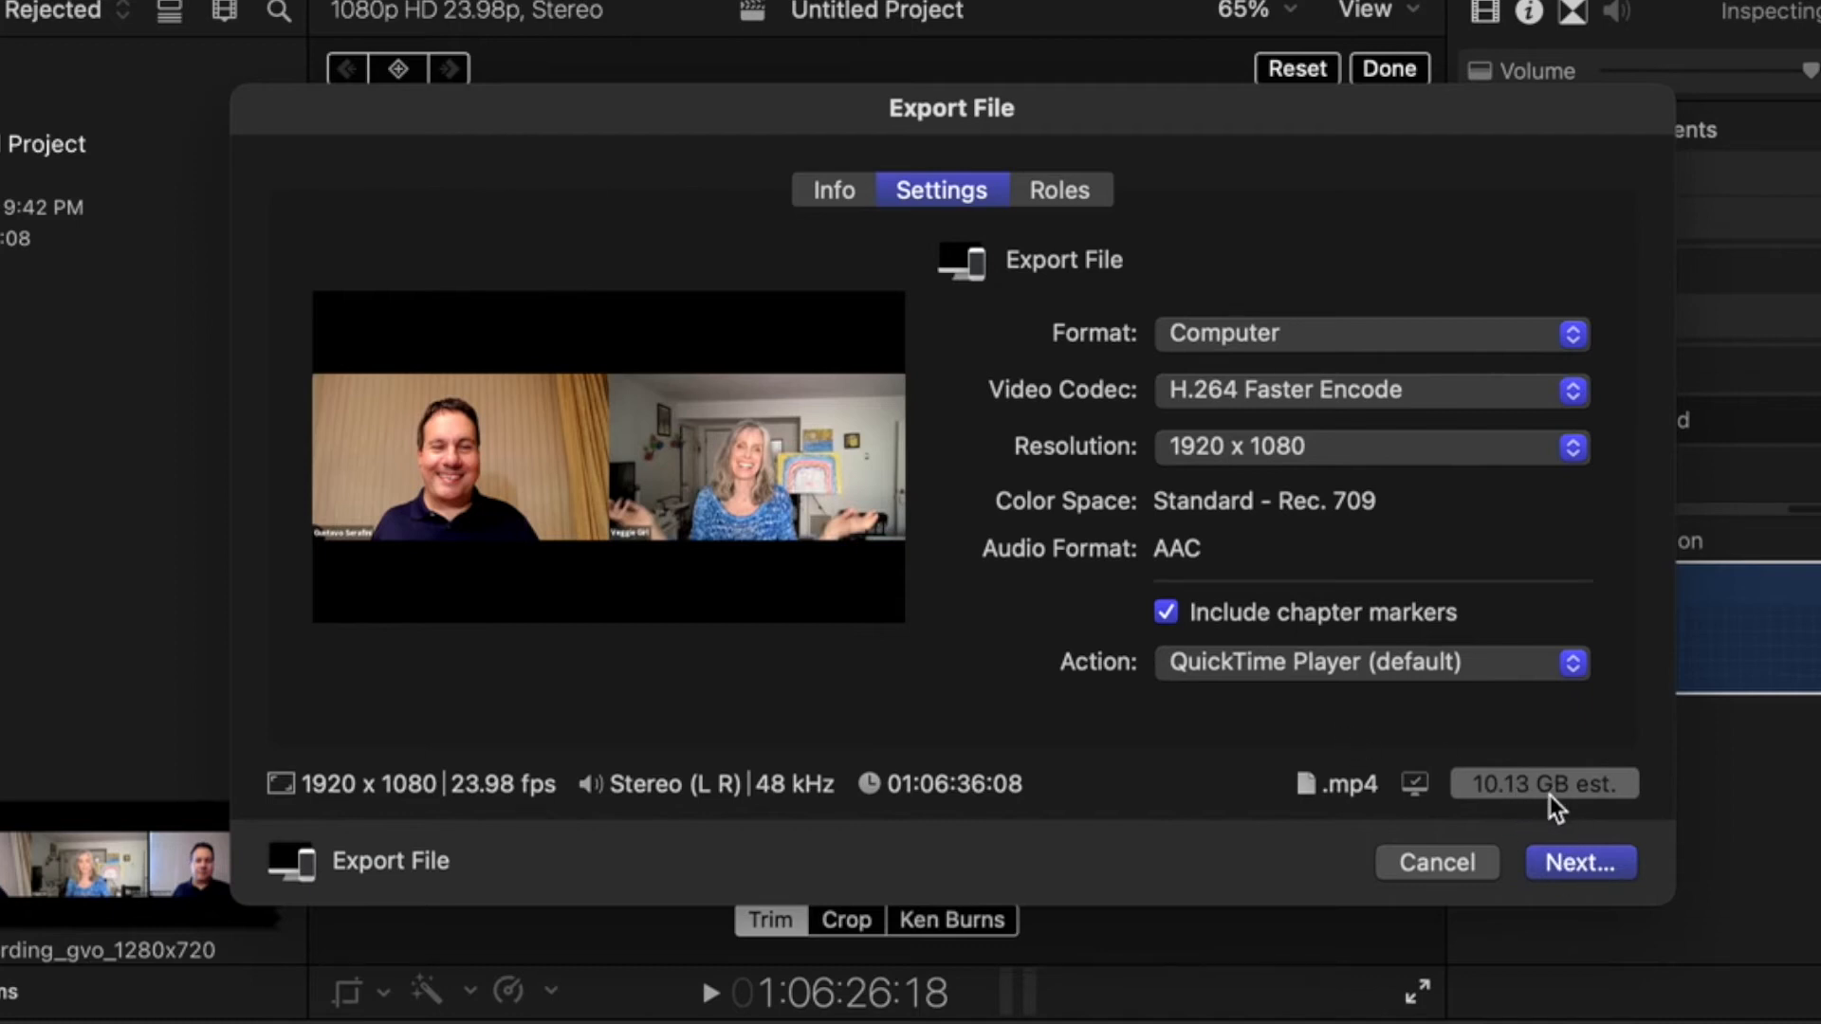
{"action": "left_click", "coordinate": [1369, 662]}
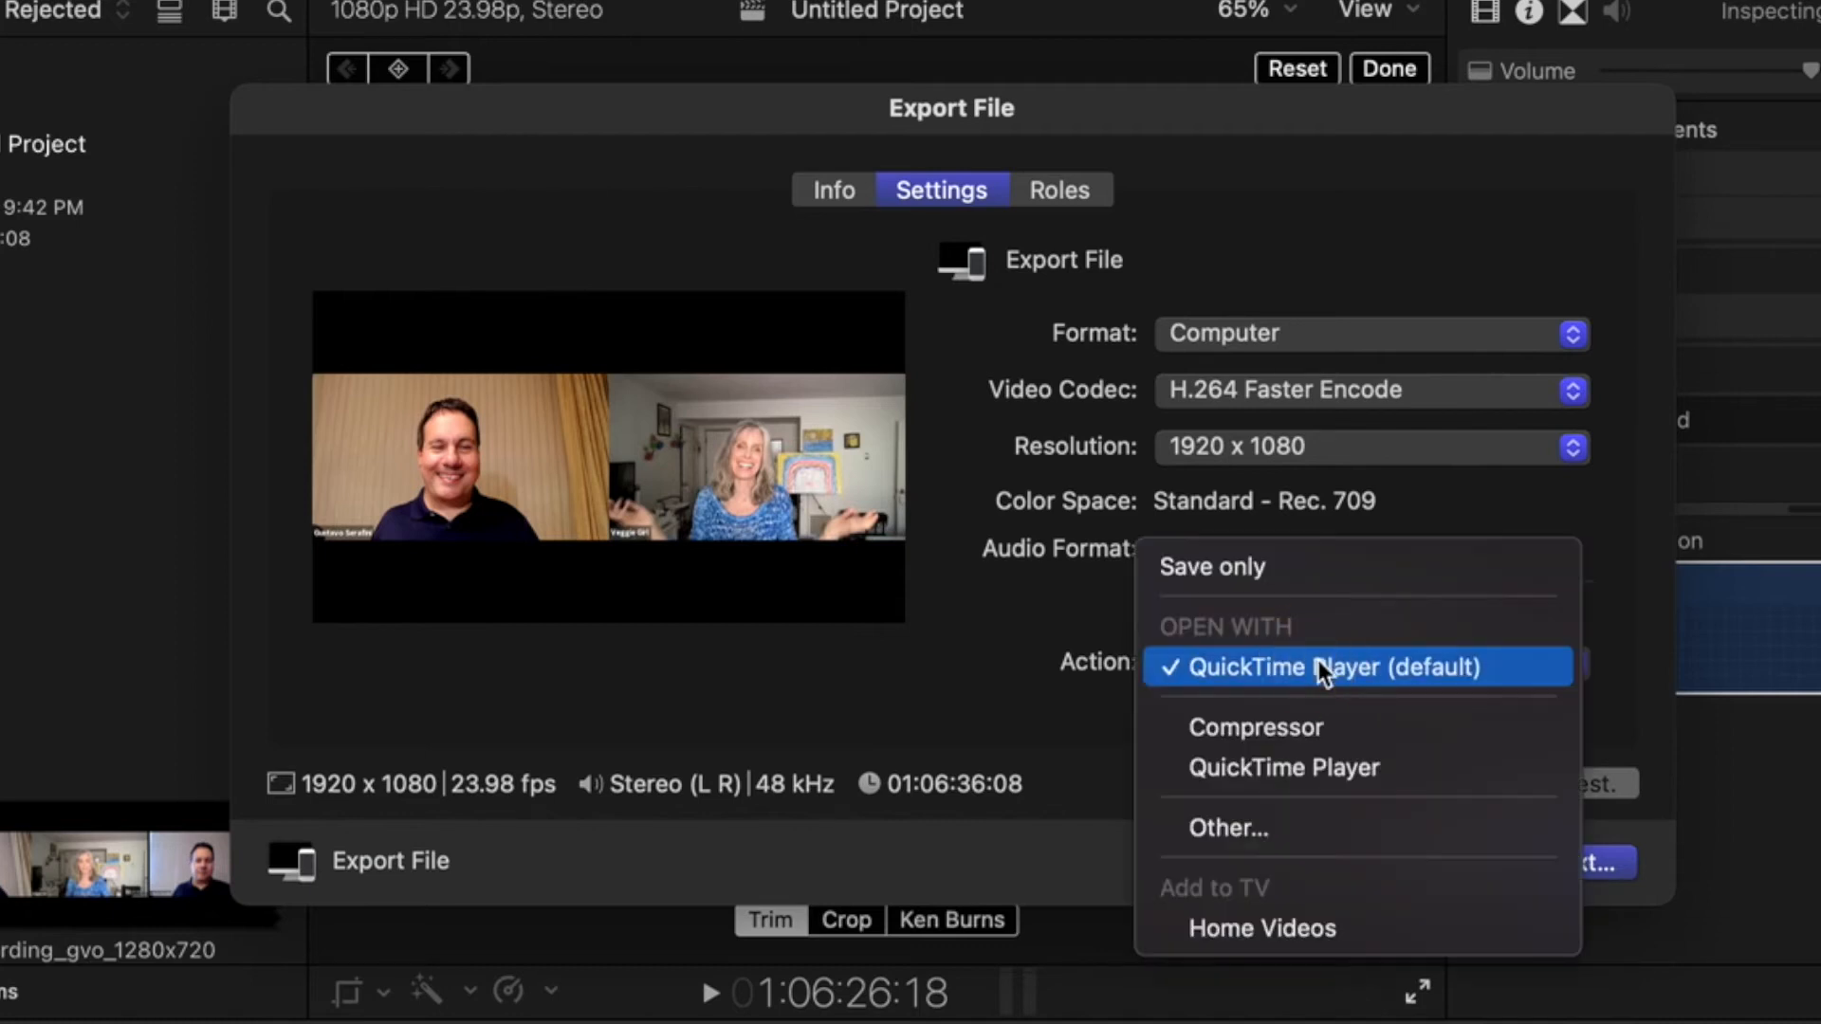
{"action": "left_click", "coordinate": [1322, 666]}
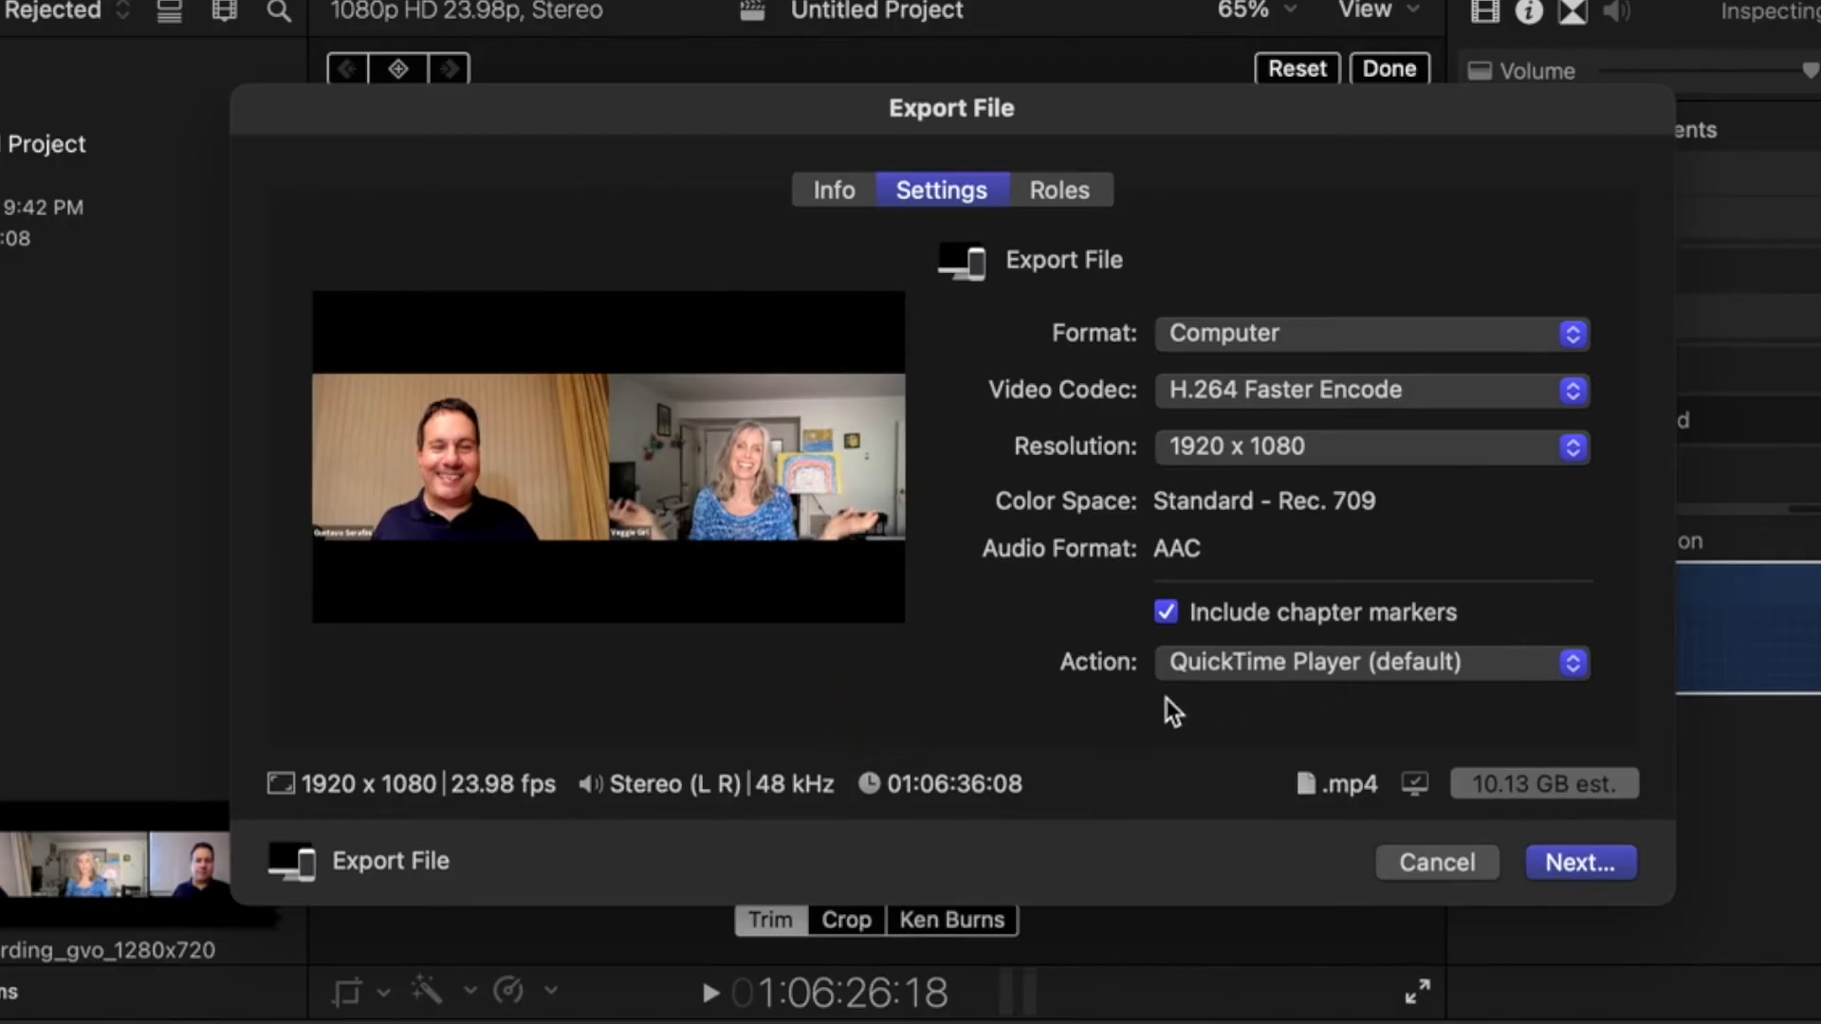
{"action": "left_click", "coordinate": [1580, 863]}
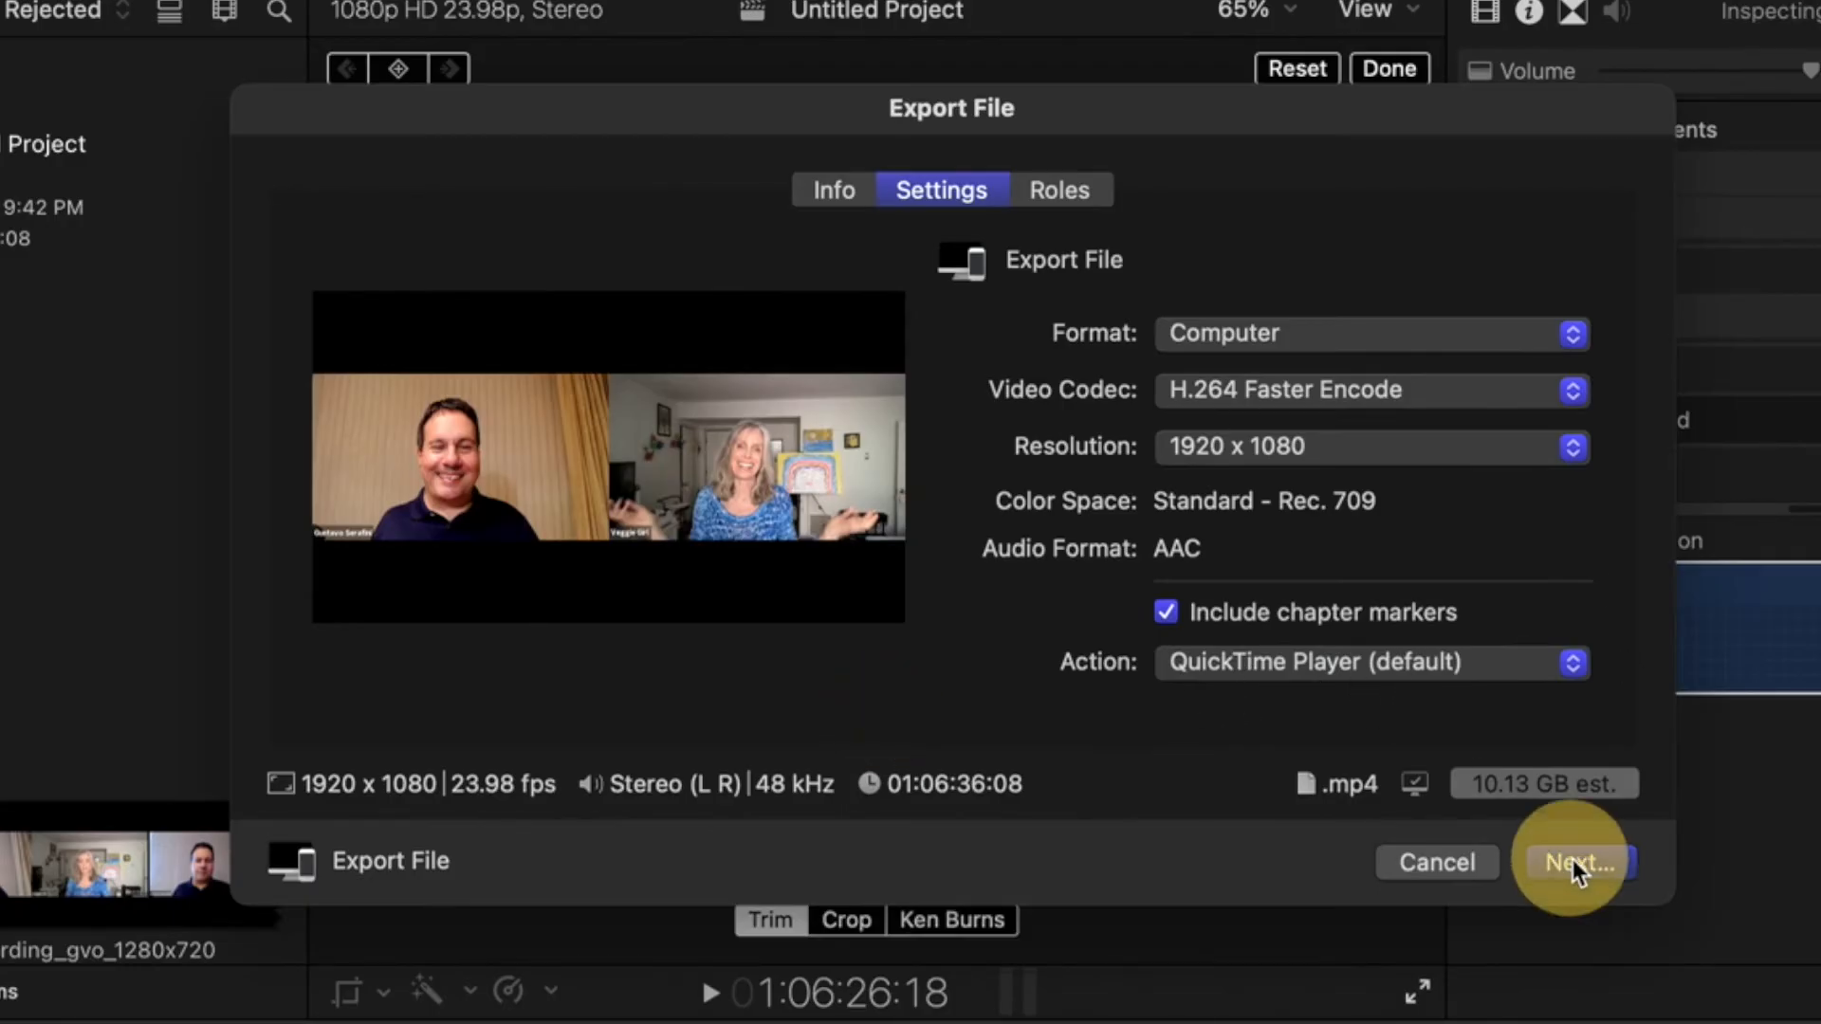
Step: Proceed to save, set the destination to Downloads and name the file 'Loran'
{"action": "left_click", "coordinate": [1569, 861]}
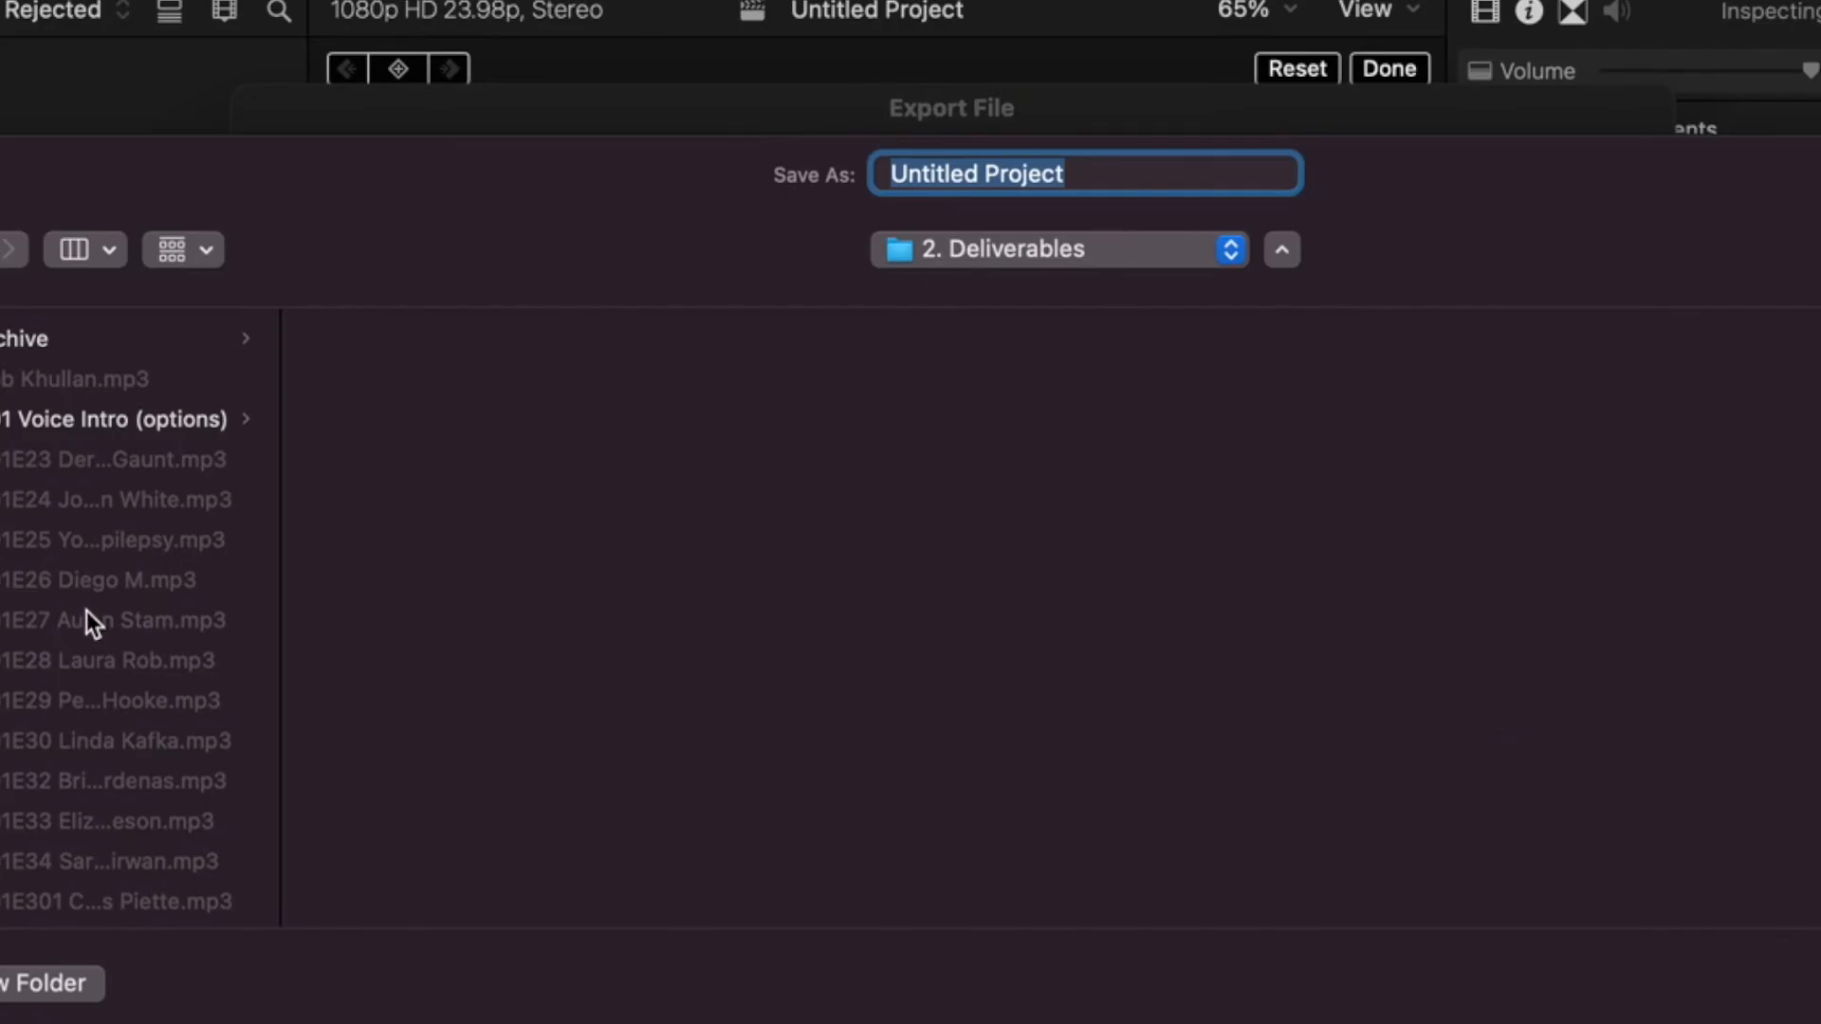
{"action": "left_click", "coordinate": [1057, 249]}
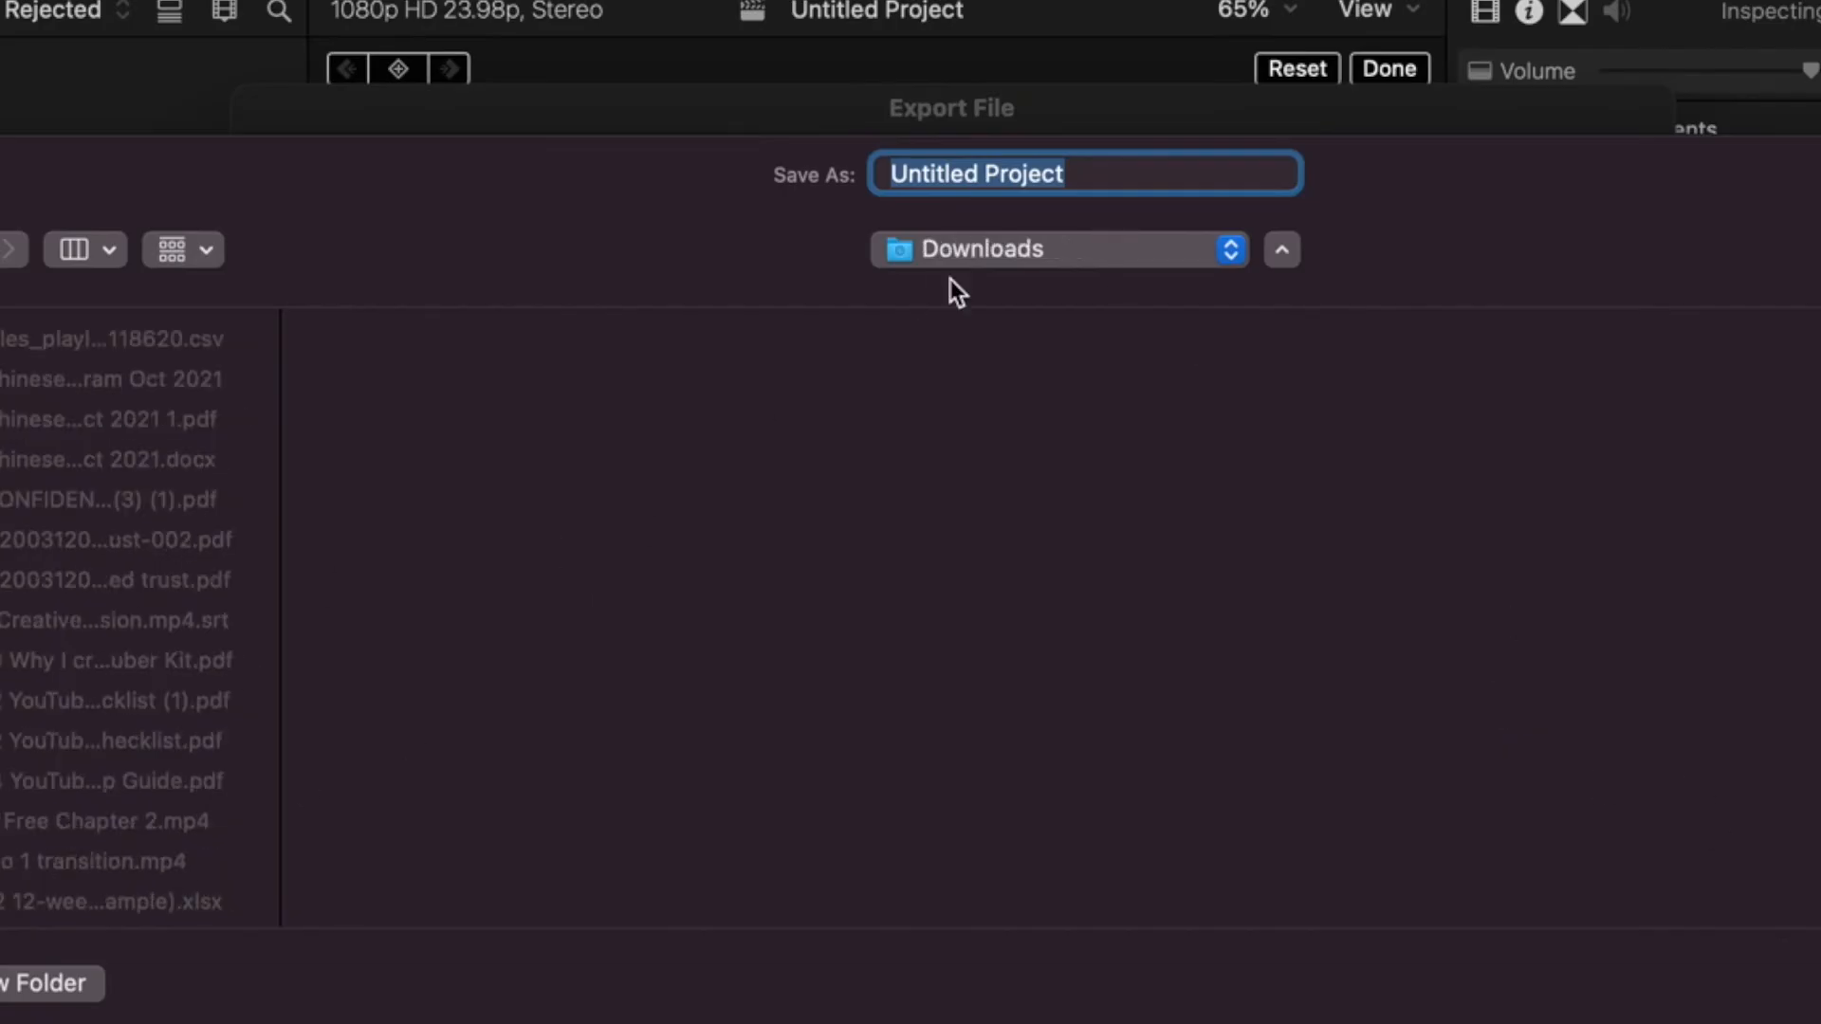
{"action": "type", "text": "Loran"}
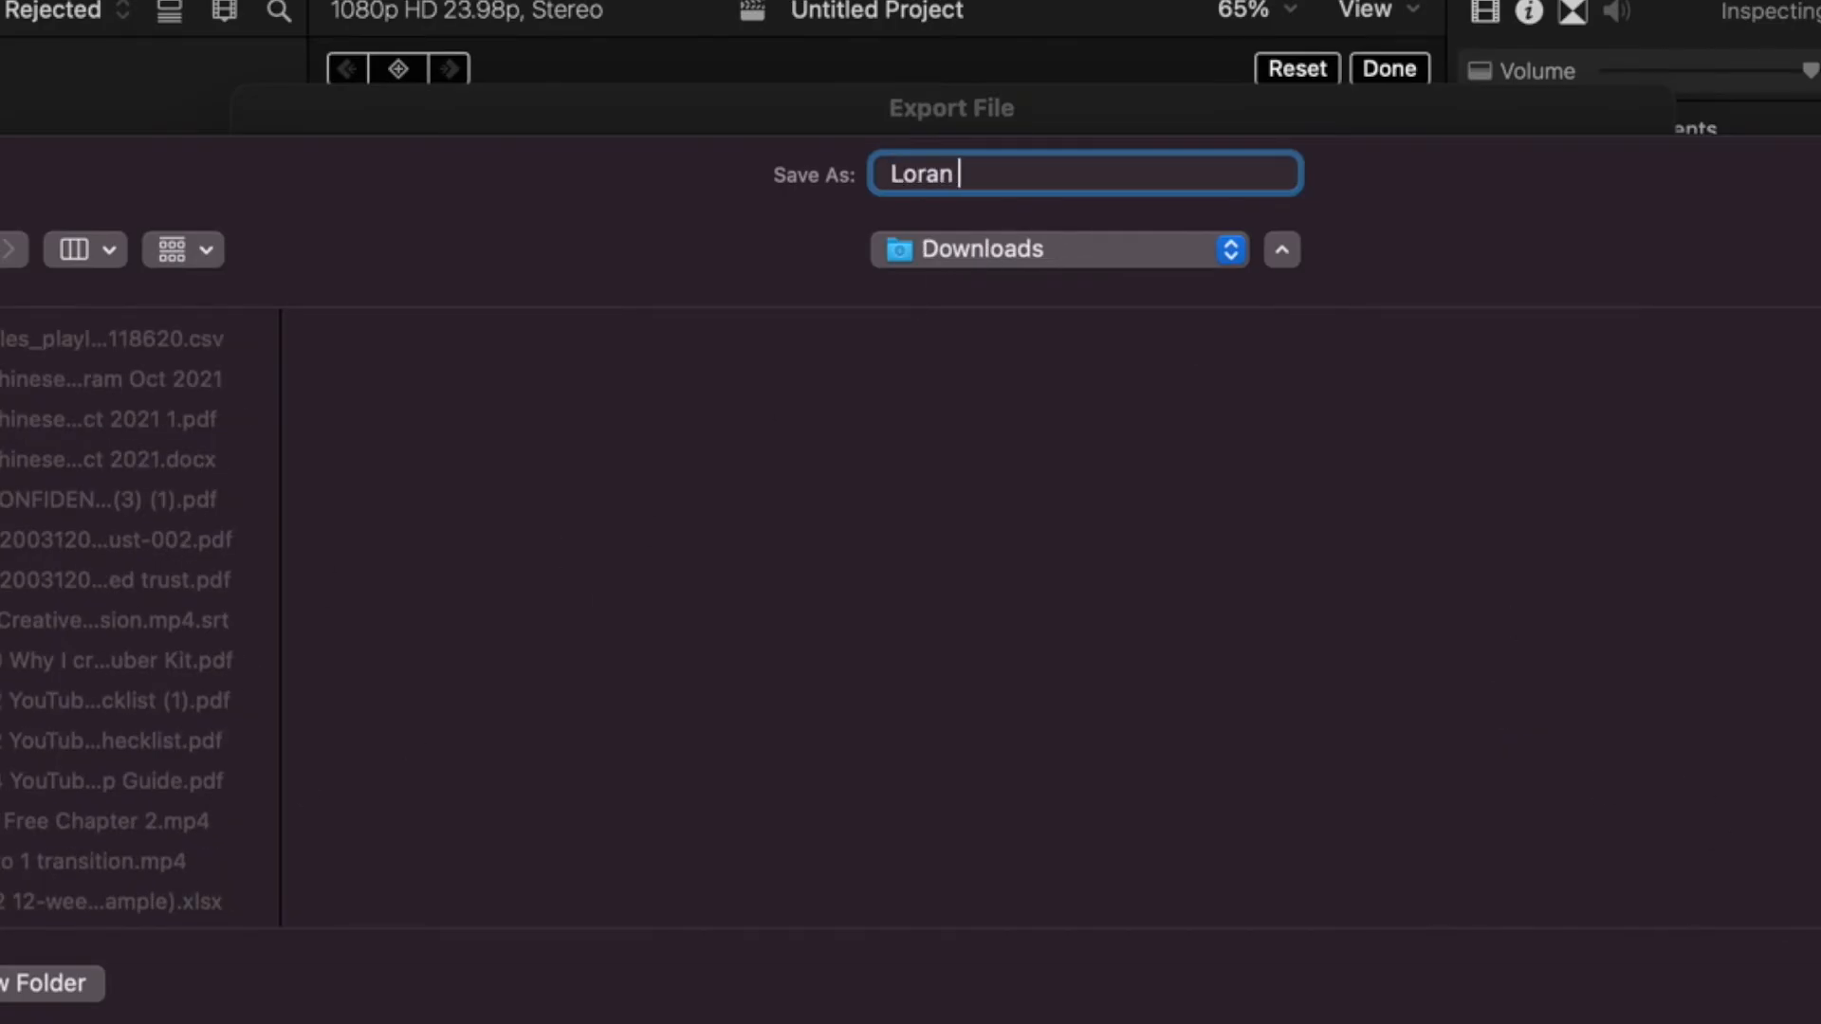